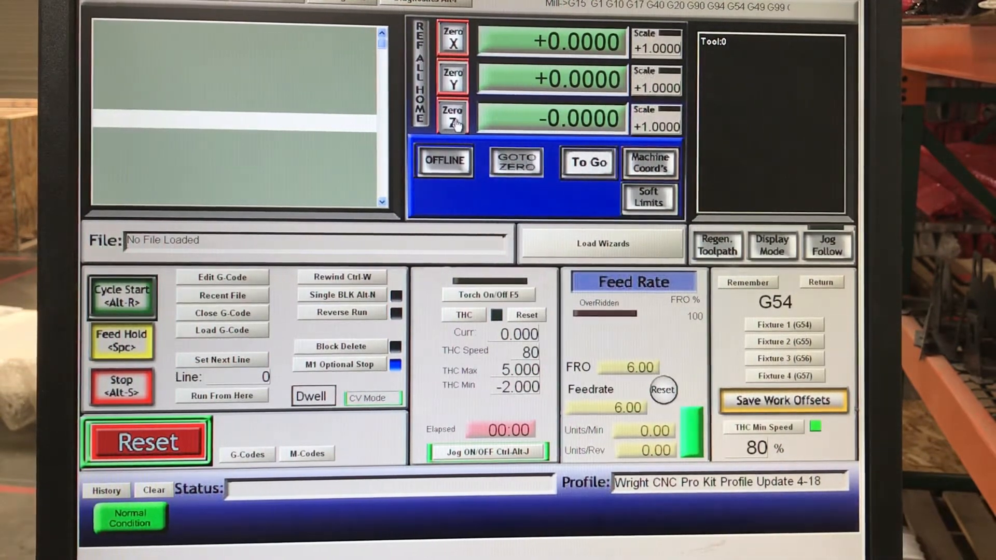
# Zero the Z axis, then bring up the post processor code and look through it
pyautogui.click(426, 4)
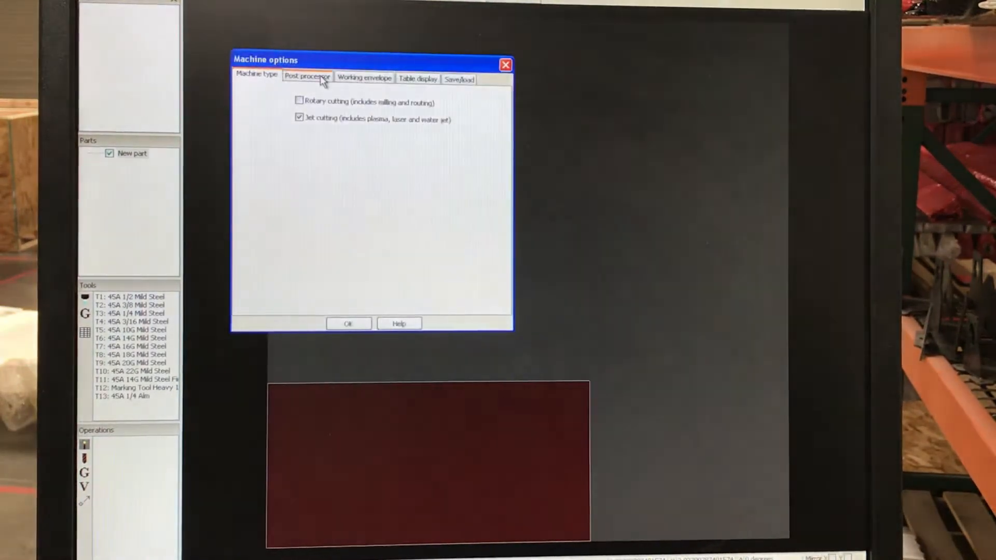
pyautogui.click(306, 76)
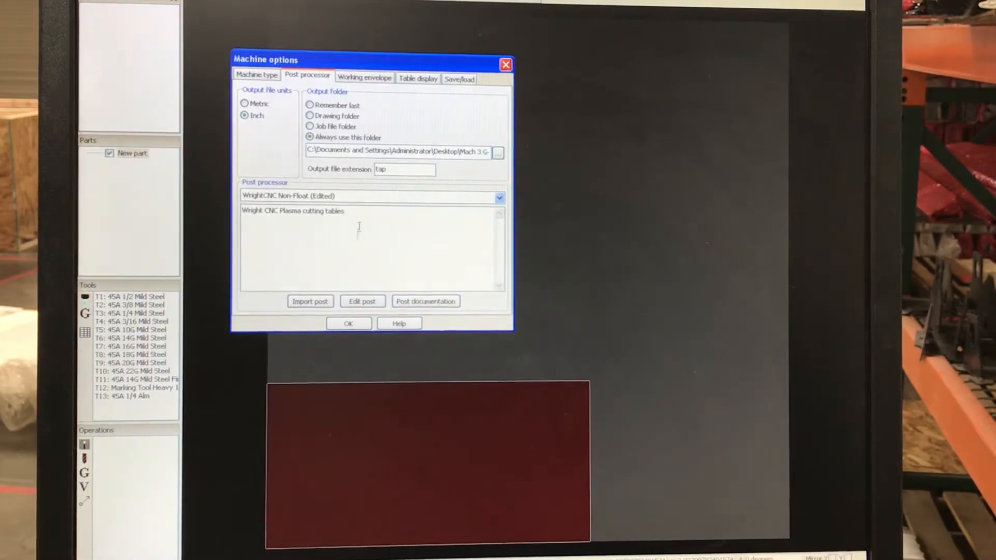
pyautogui.click(362, 301)
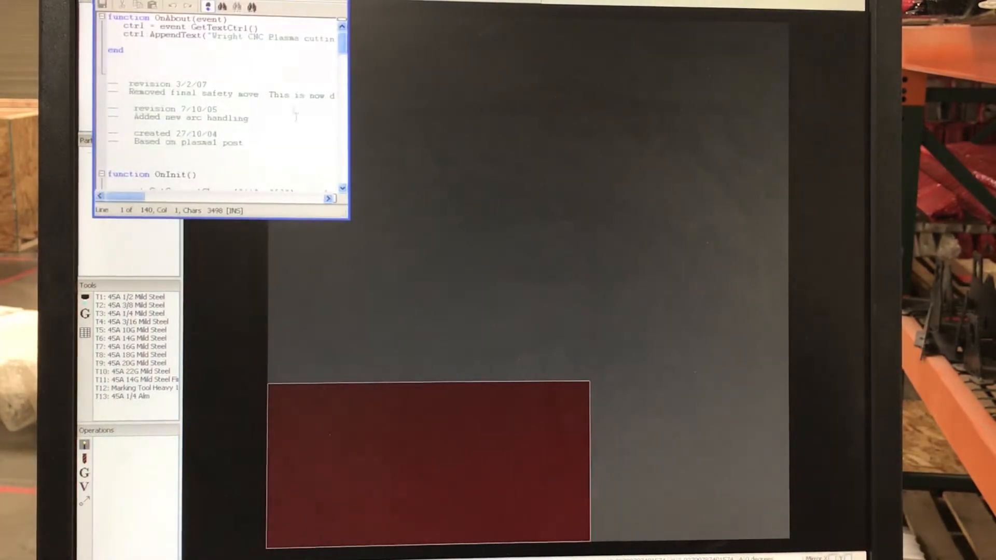
pyautogui.scroll(-3)
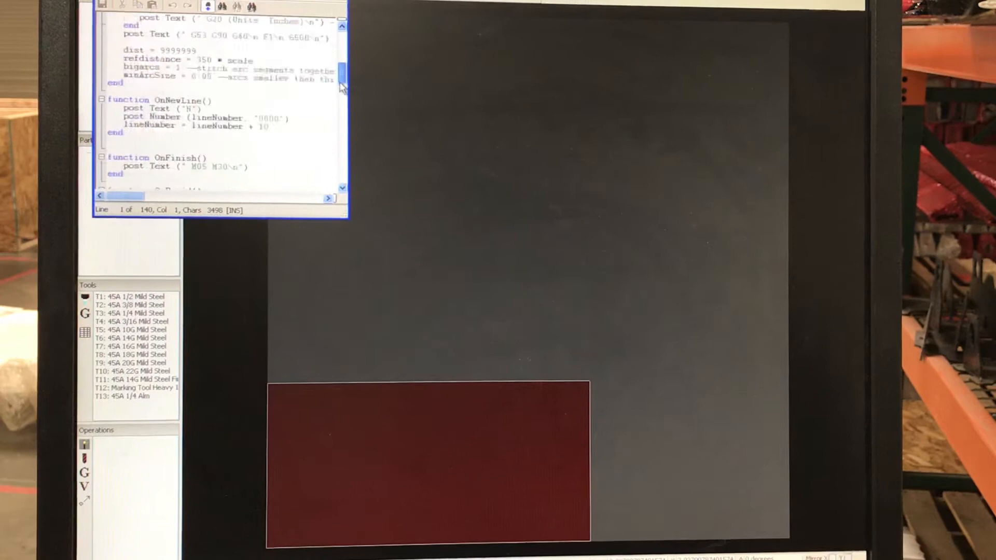
pyautogui.scroll(3)
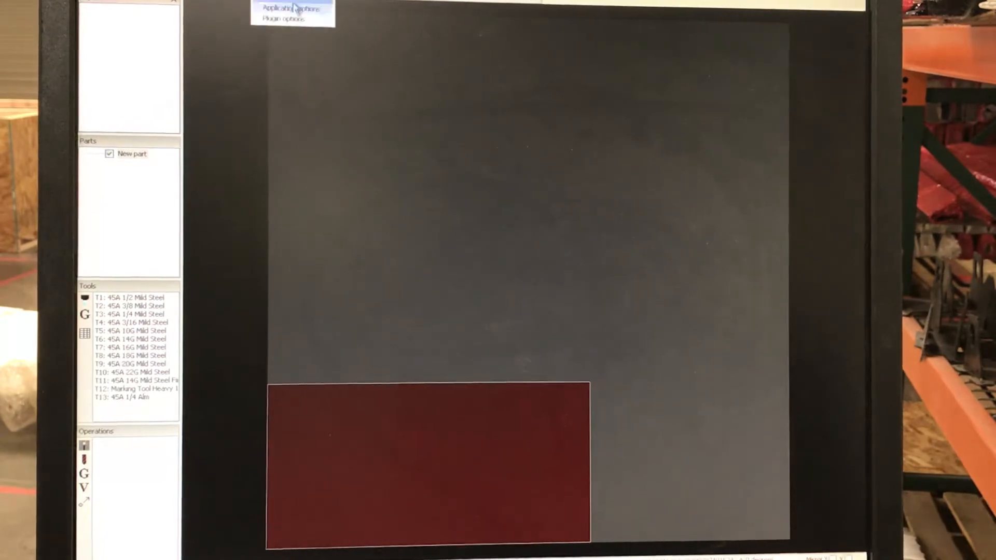
# Return to Machine options > Post processor and scroll to the switchoffset = -0.25 line
pyautogui.click(291, 8)
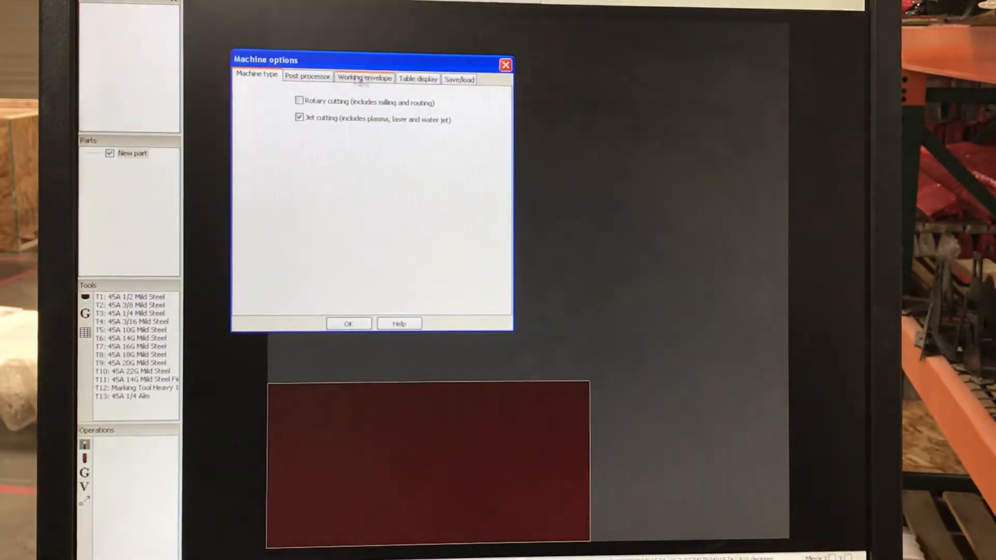
pyautogui.click(308, 77)
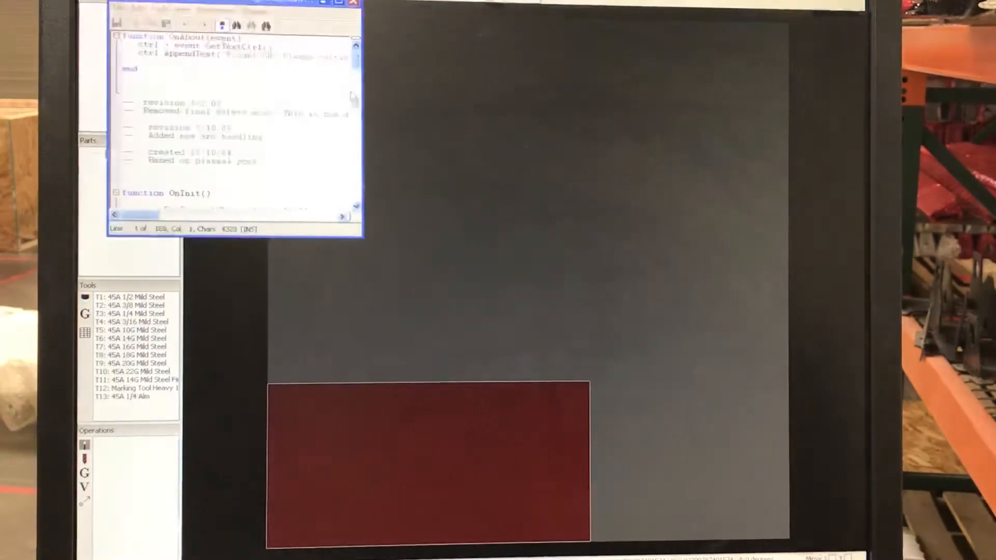
pyautogui.scroll(-3)
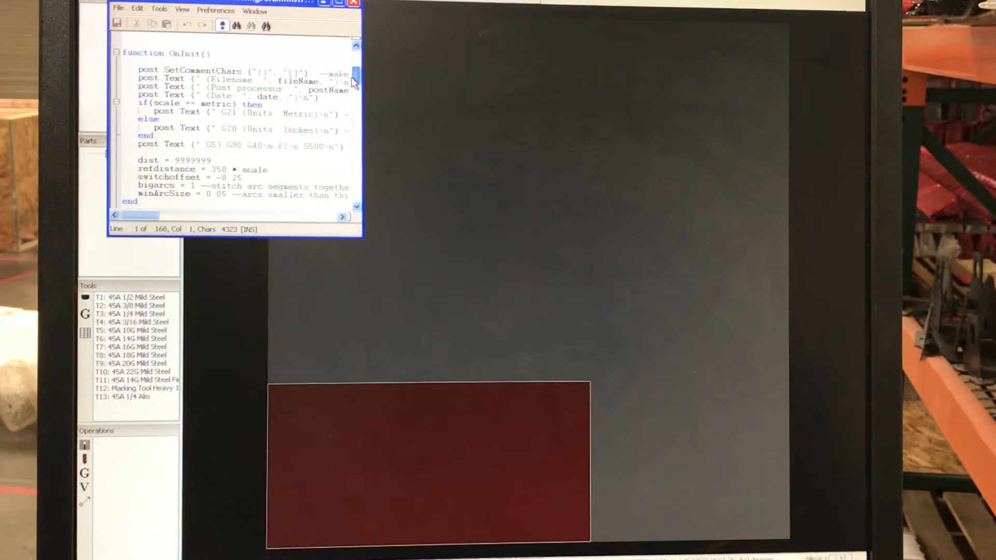
pyautogui.scroll(-3)
pyautogui.write('1')
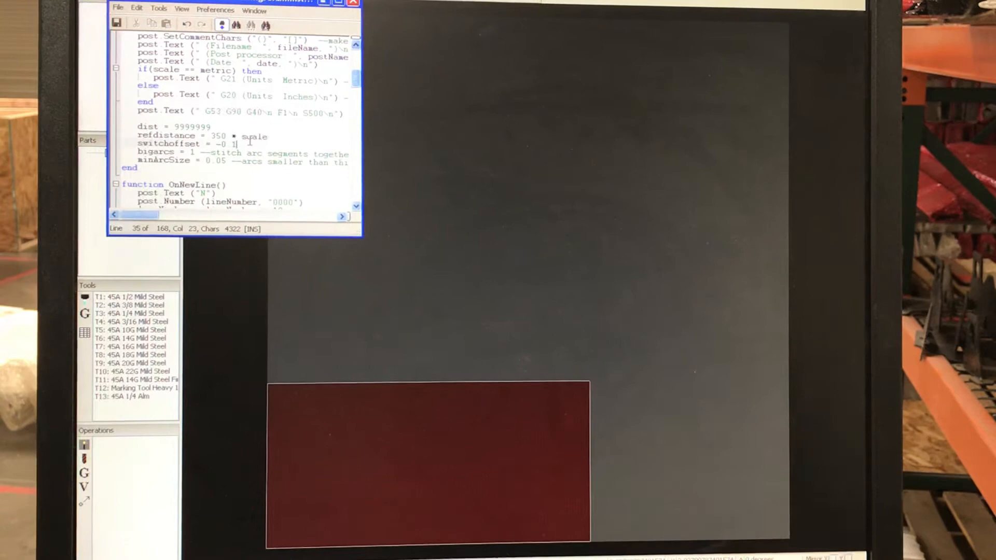
# Change the switchoffset value from -0.25 to -0.14
pyautogui.write('4')
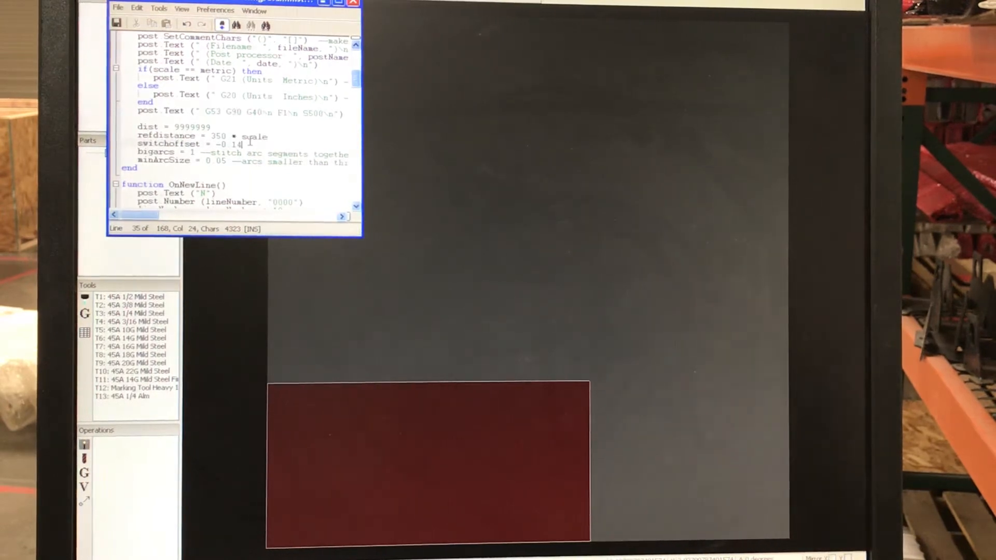